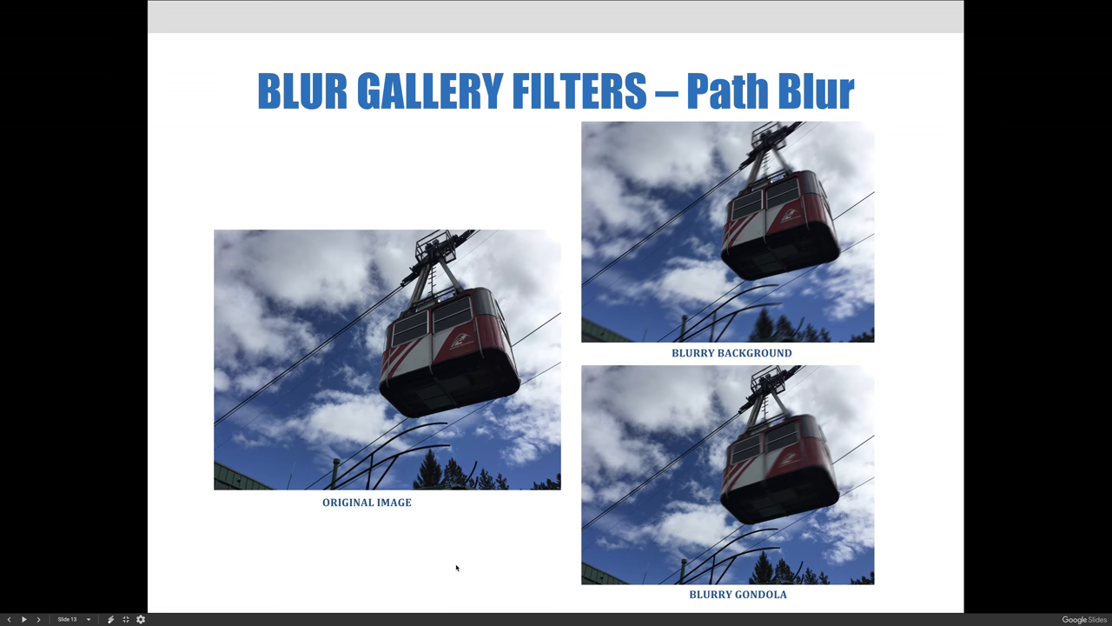
mouse_move(776, 209)
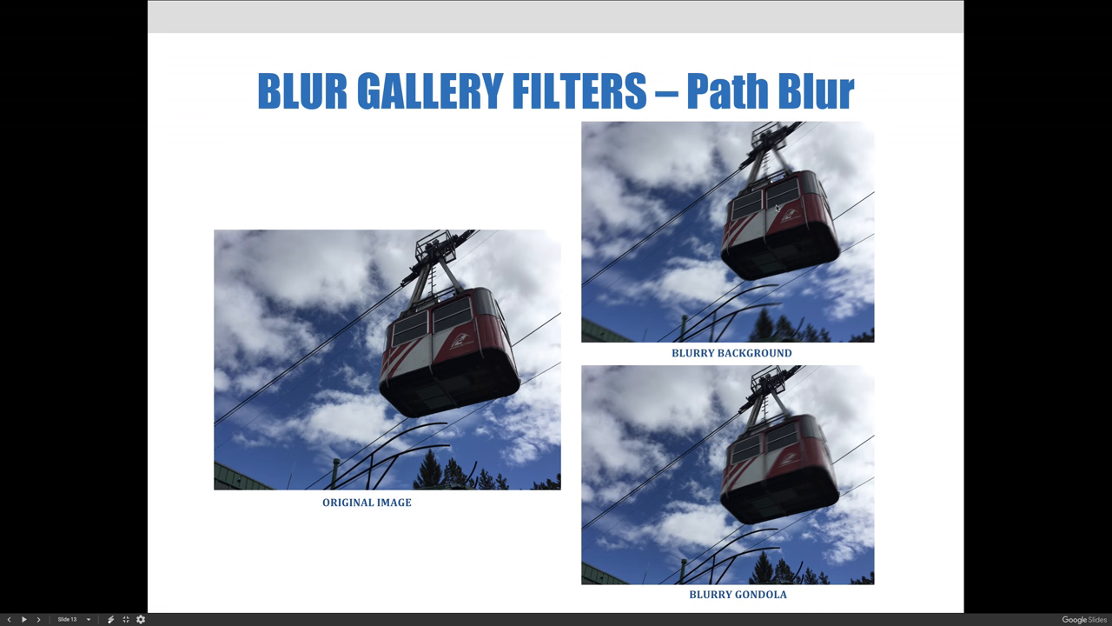
mouse_move(900, 226)
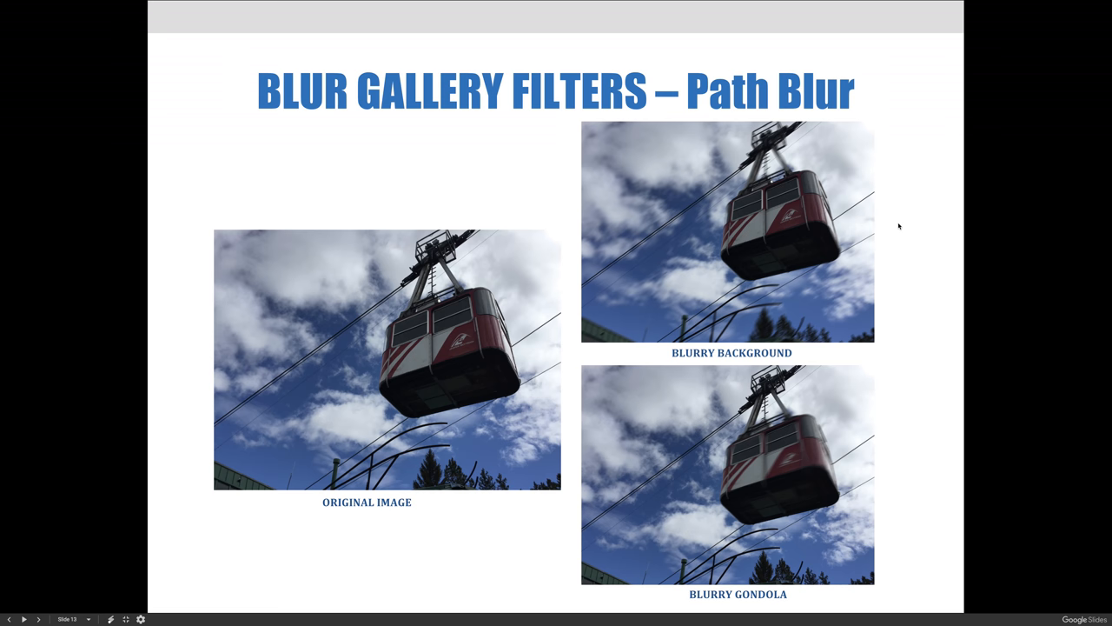
mouse_move(903, 302)
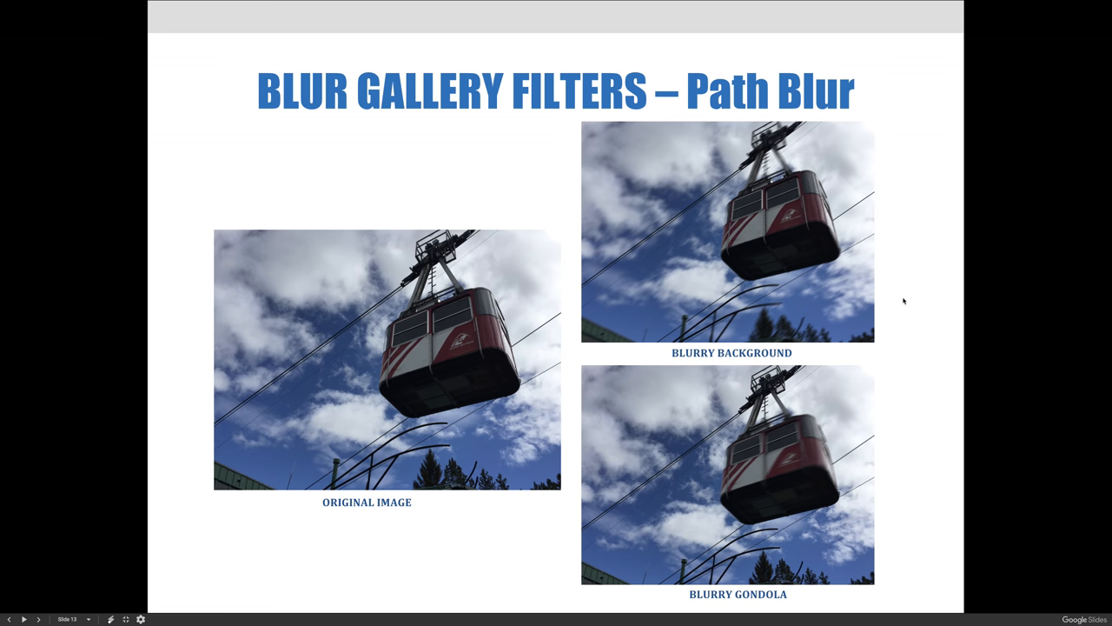
mouse_move(830, 411)
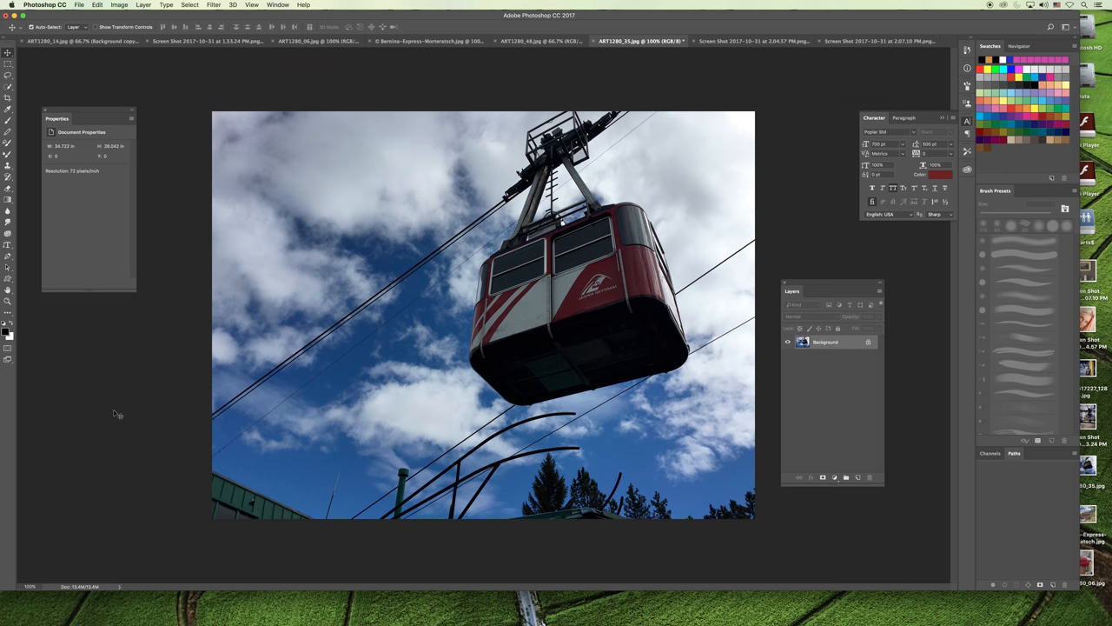
mouse_move(253, 272)
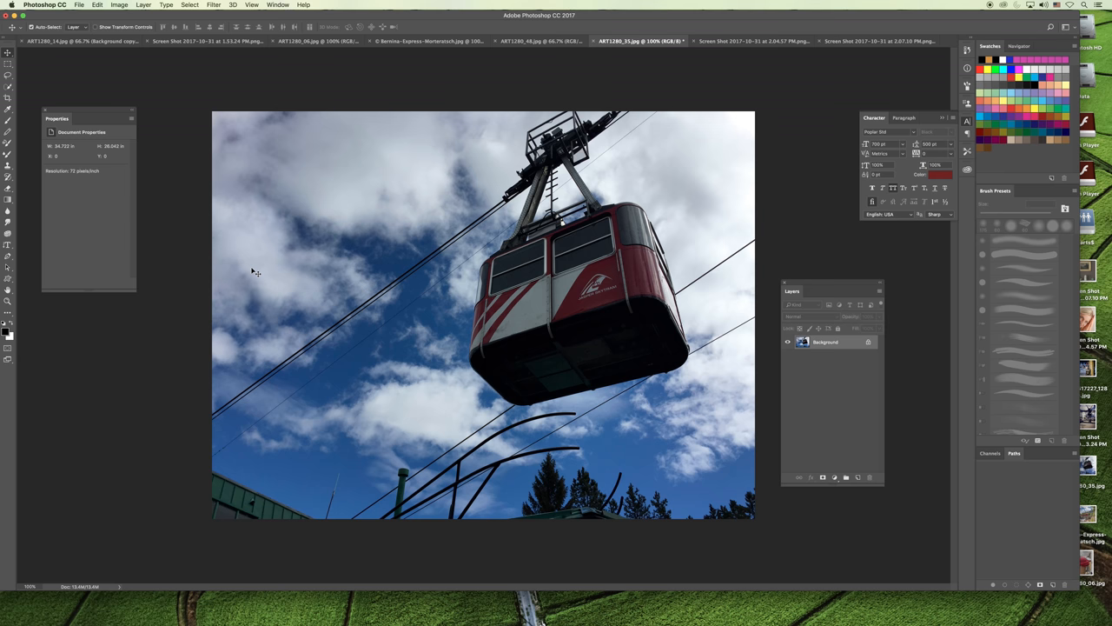
- Apply Filter > Blur Gallery > Path Blur to the gondola photo
left_click(212, 4)
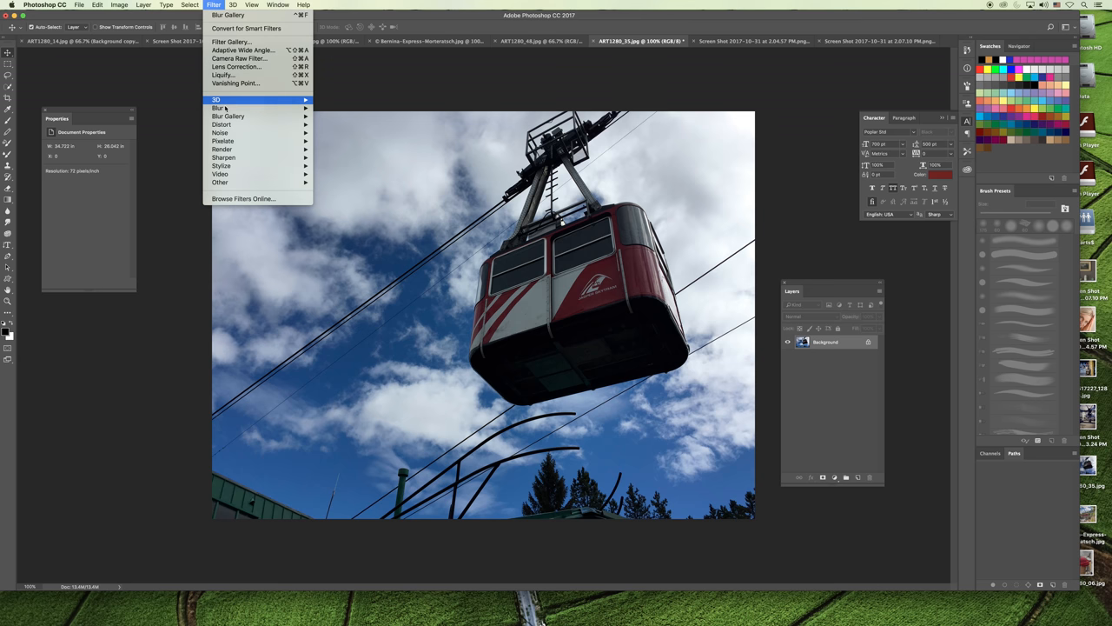
mouse_move(222, 123)
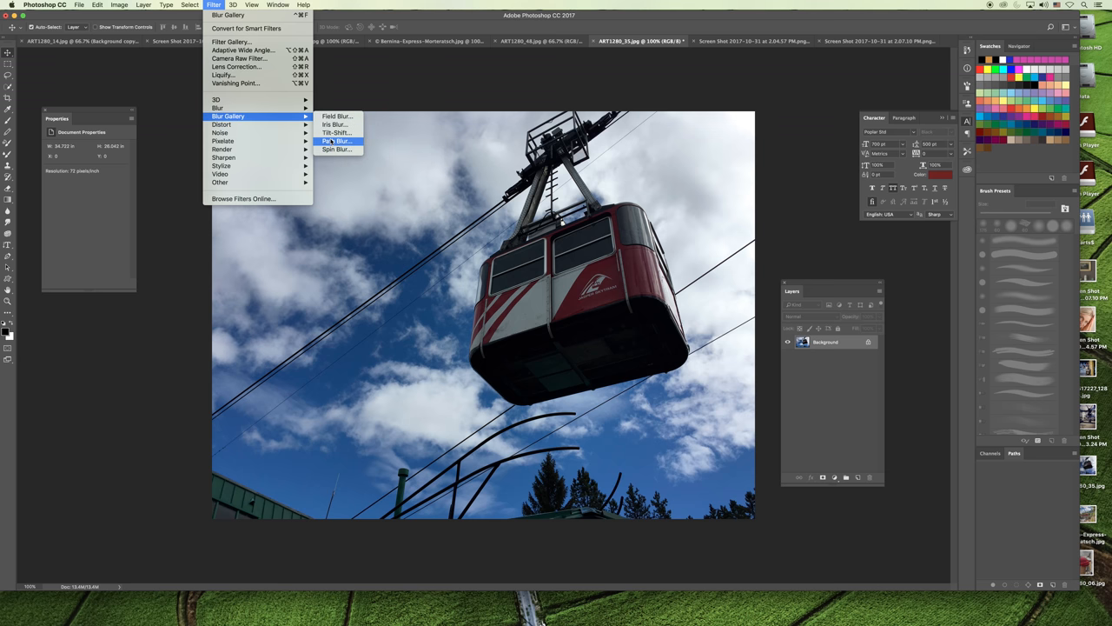
left_click(337, 140)
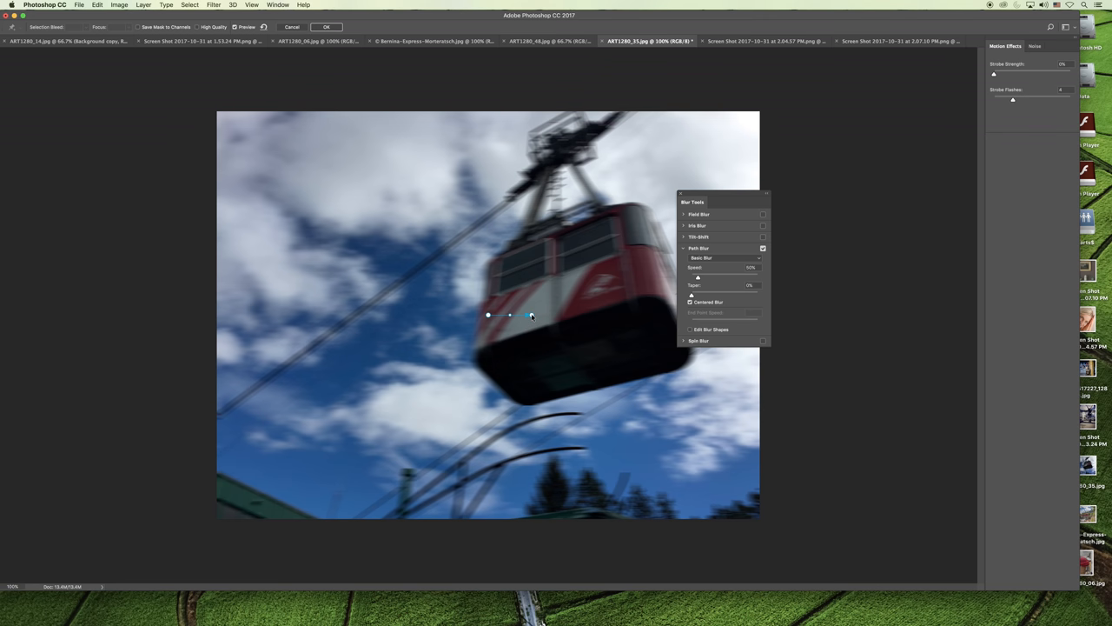
- Drag the blur path endpoints so it runs diagonally from upper right to lower left along the cables
left_click_drag(511, 315, 624, 252)
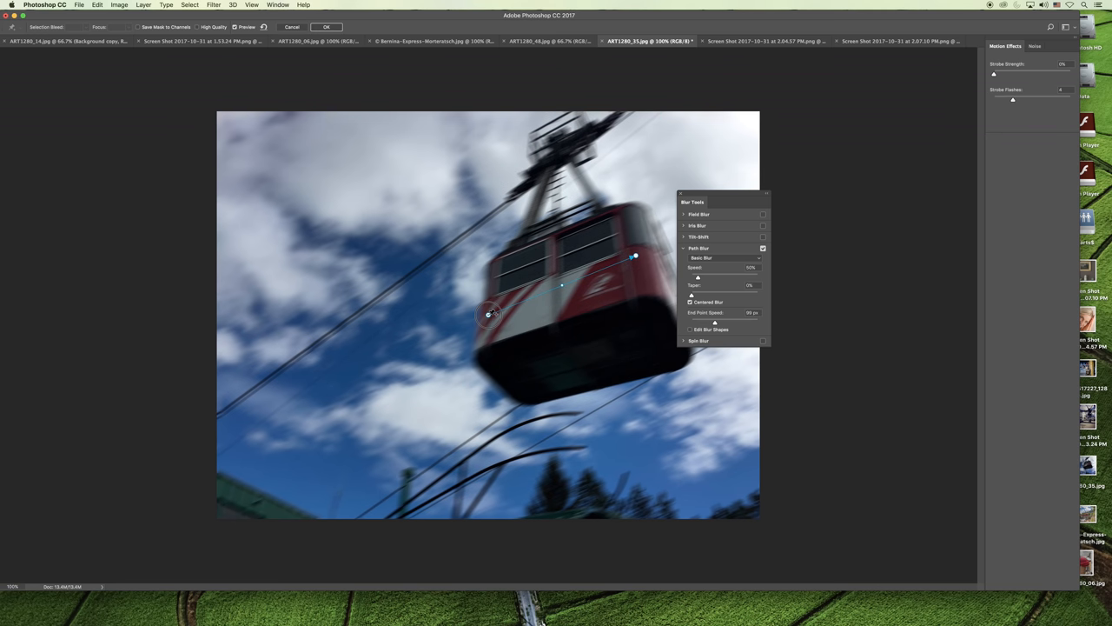
left_click_drag(491, 314, 352, 454)
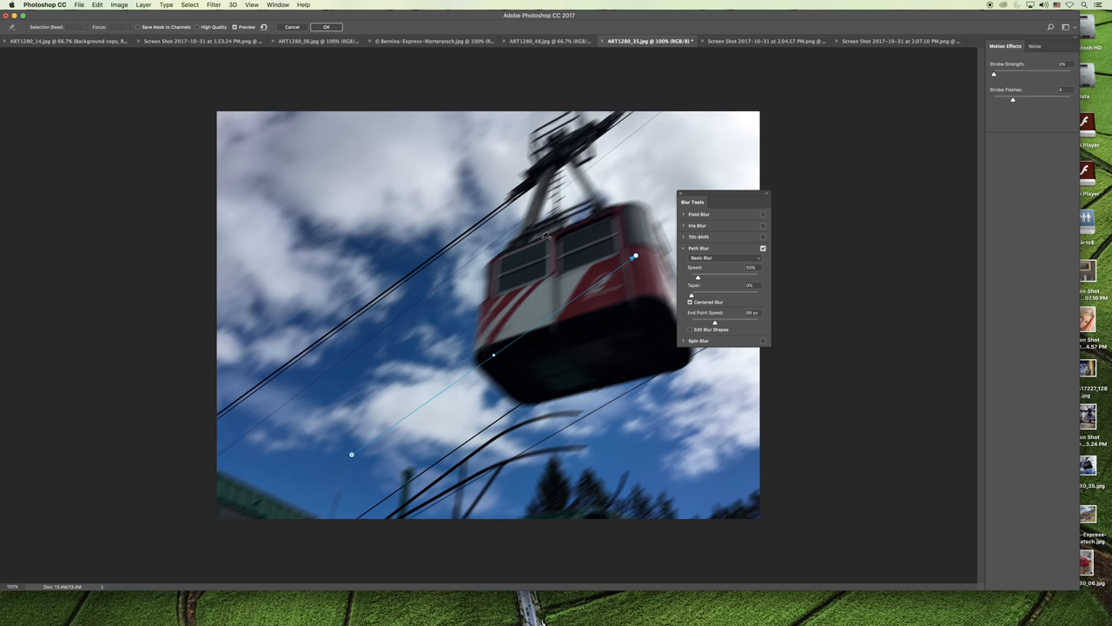
mouse_move(677, 257)
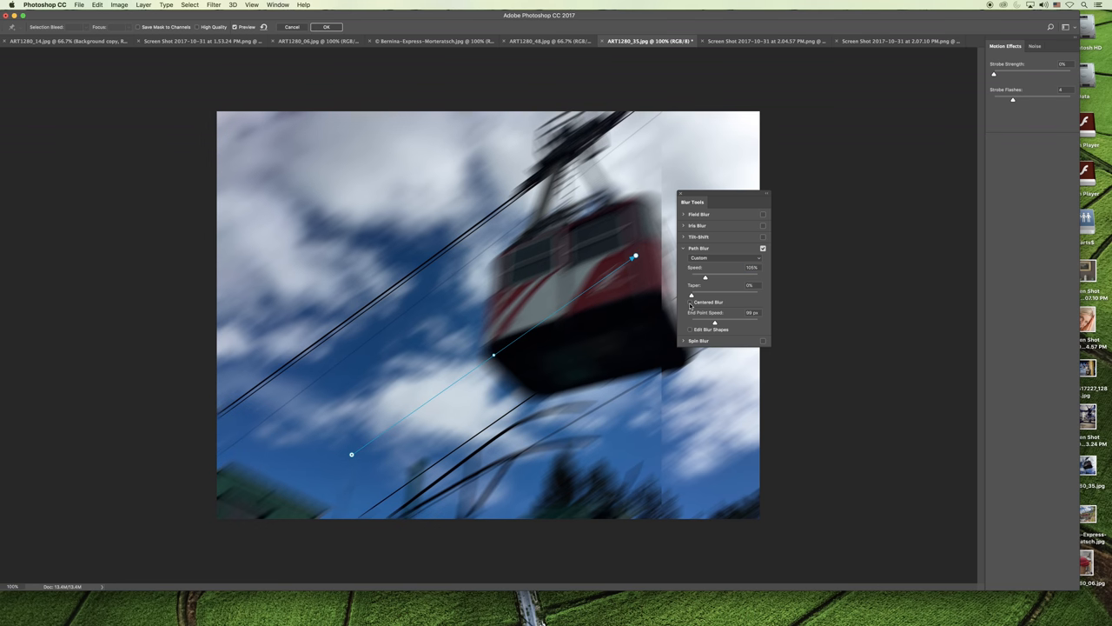
mouse_move(692, 303)
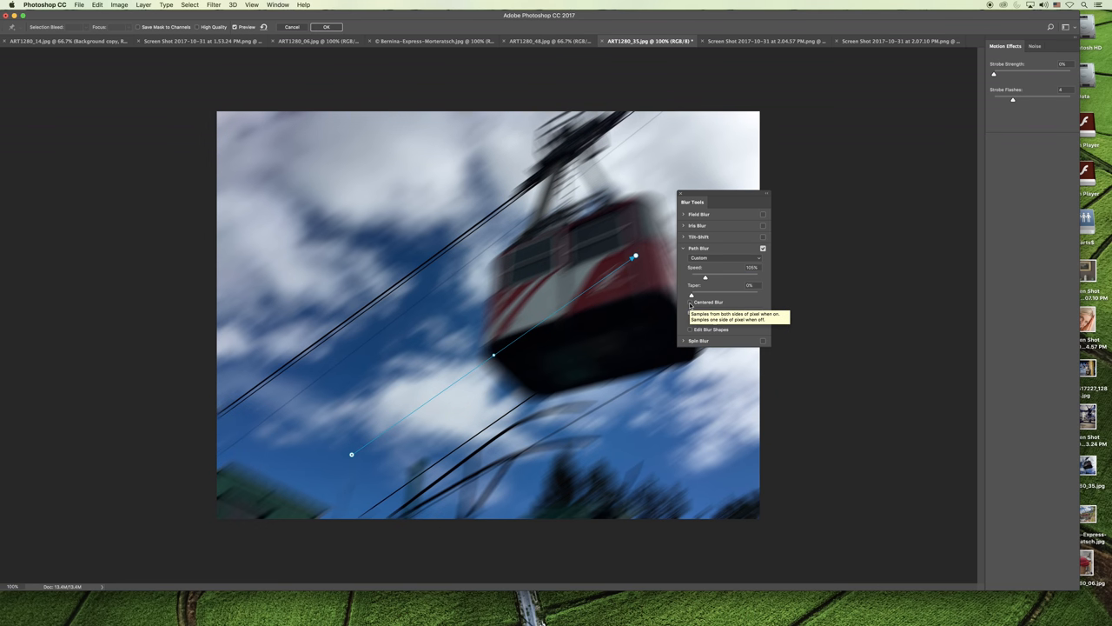
- Adjust the Path Blur Speed setting in the Blur Tools panel
left_click(692, 303)
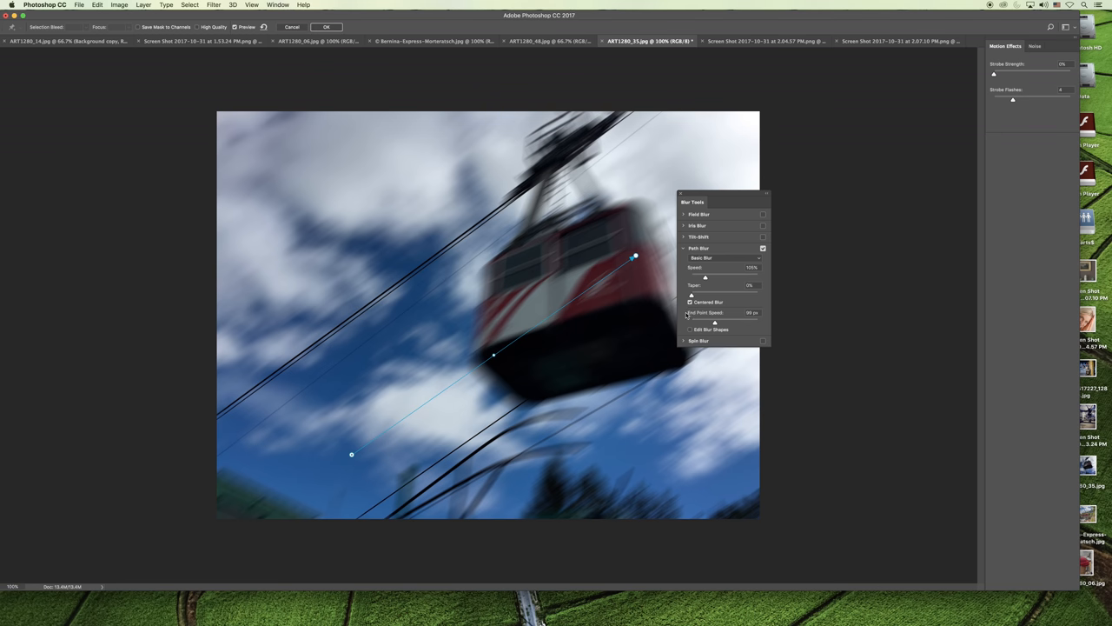
mouse_move(712, 278)
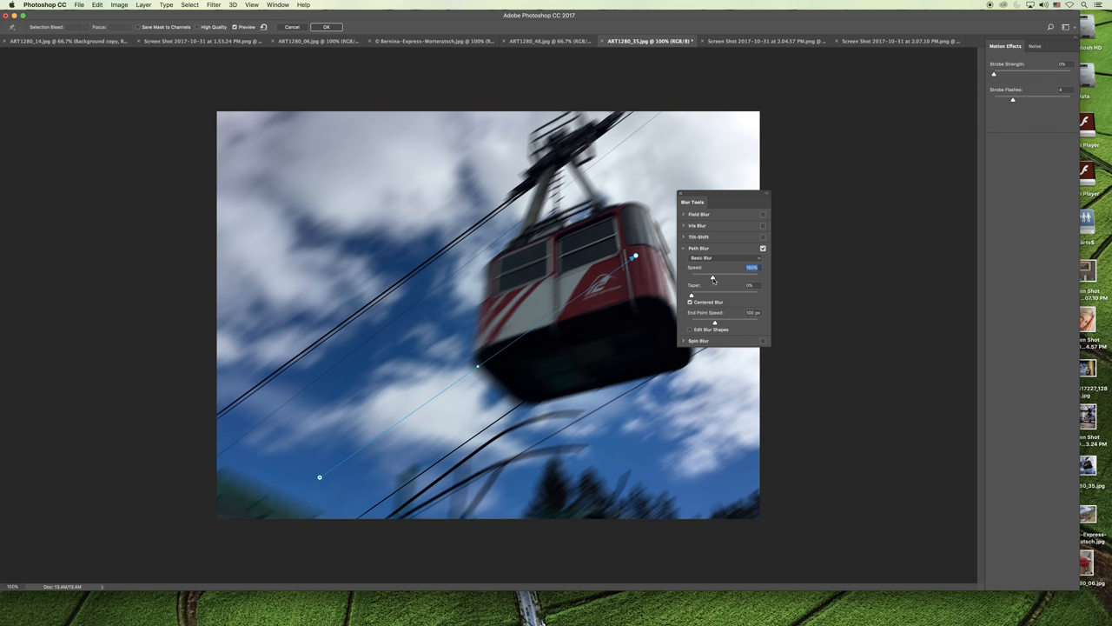
- Lower the End Point Speed slider and choose the Rear Sync Flash blur type
left_click_drag(748, 278, 704, 278)
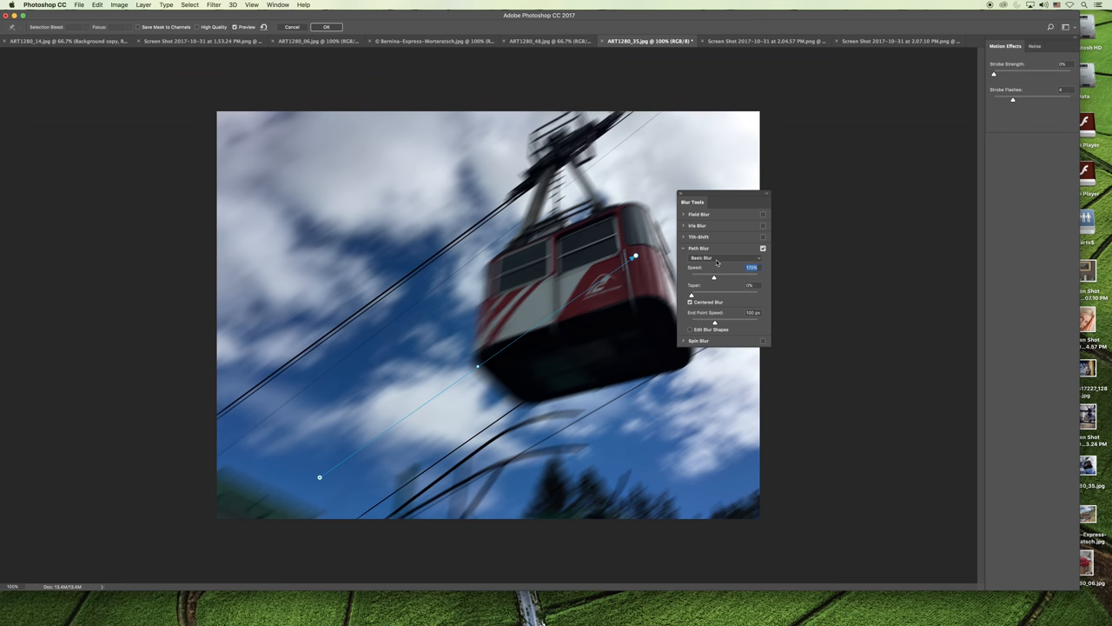
left_click(721, 257)
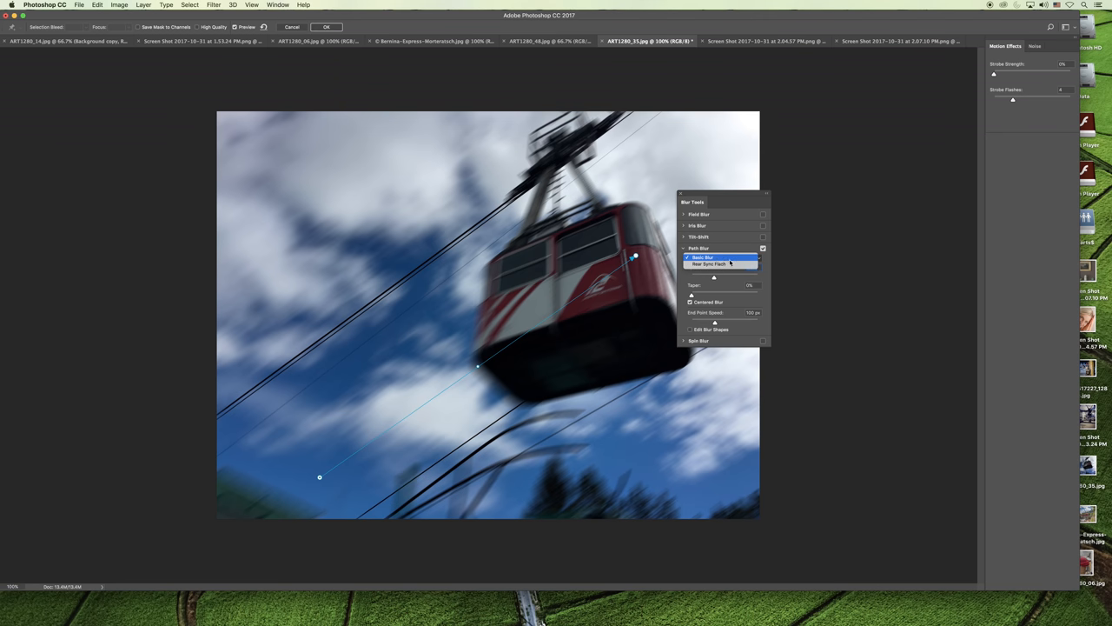
mouse_move(719, 264)
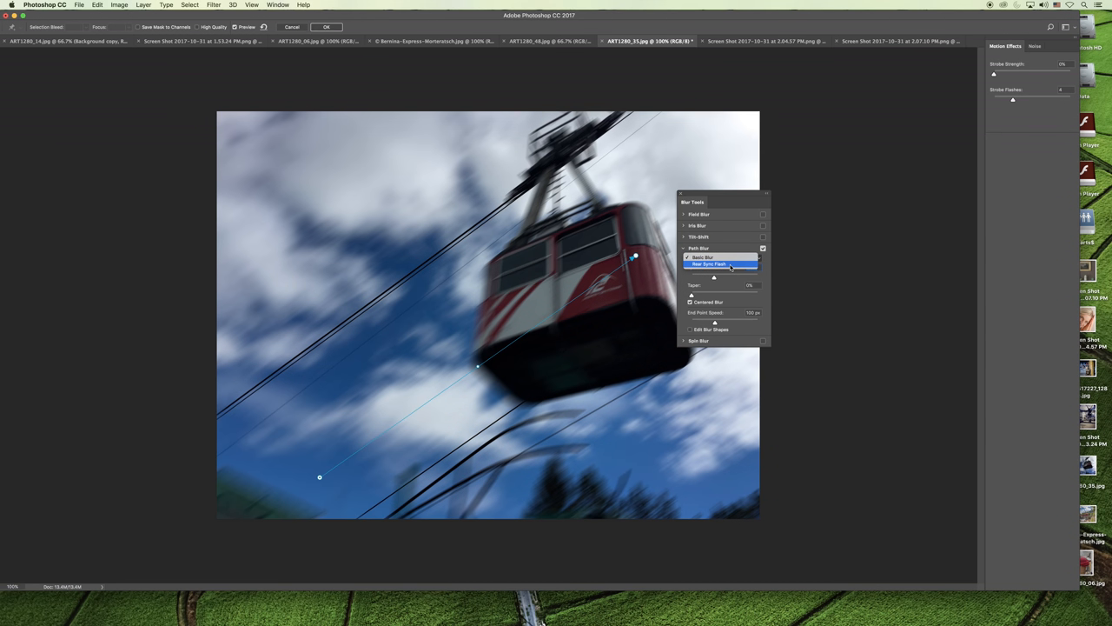
left_click(711, 264)
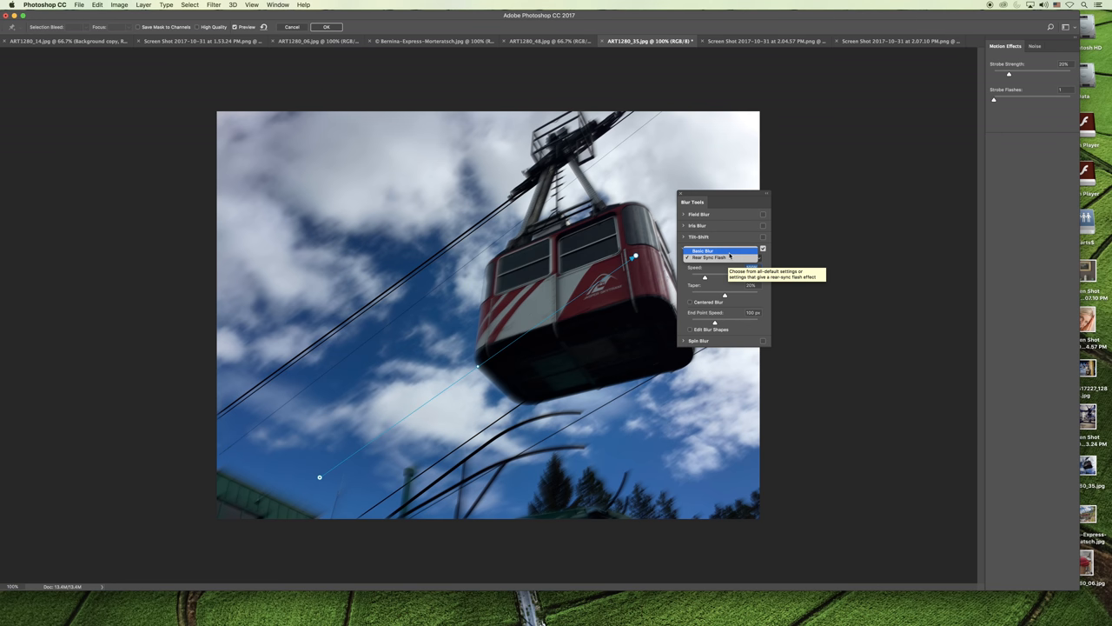
- Confirm Rear Sync Flash so the gondola stays crisp over the streaked sky
left_click(702, 250)
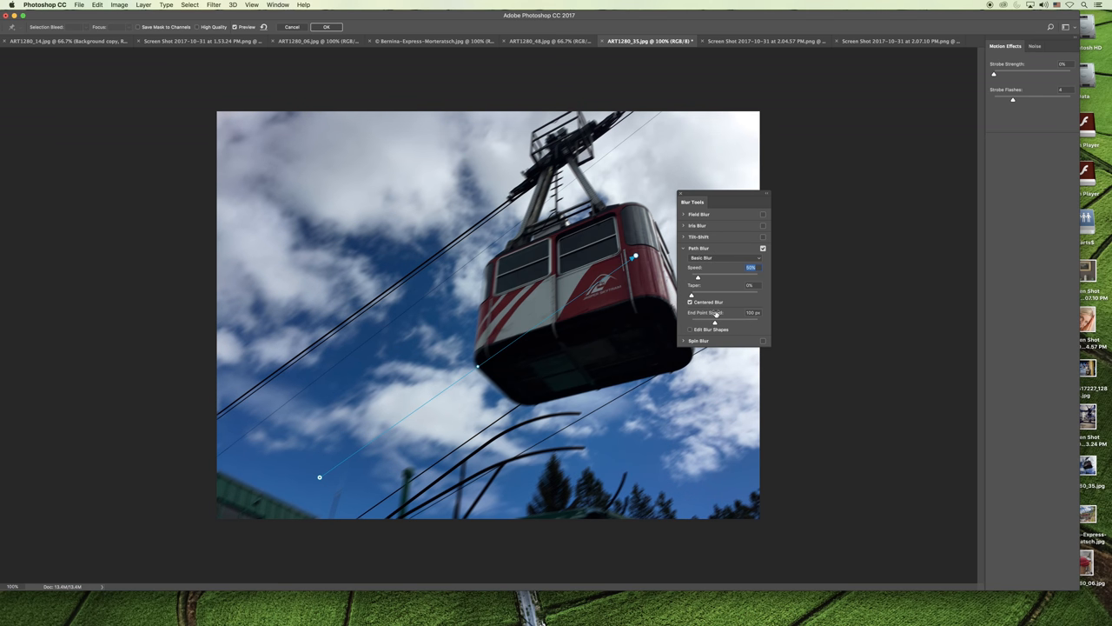
mouse_move(716, 313)
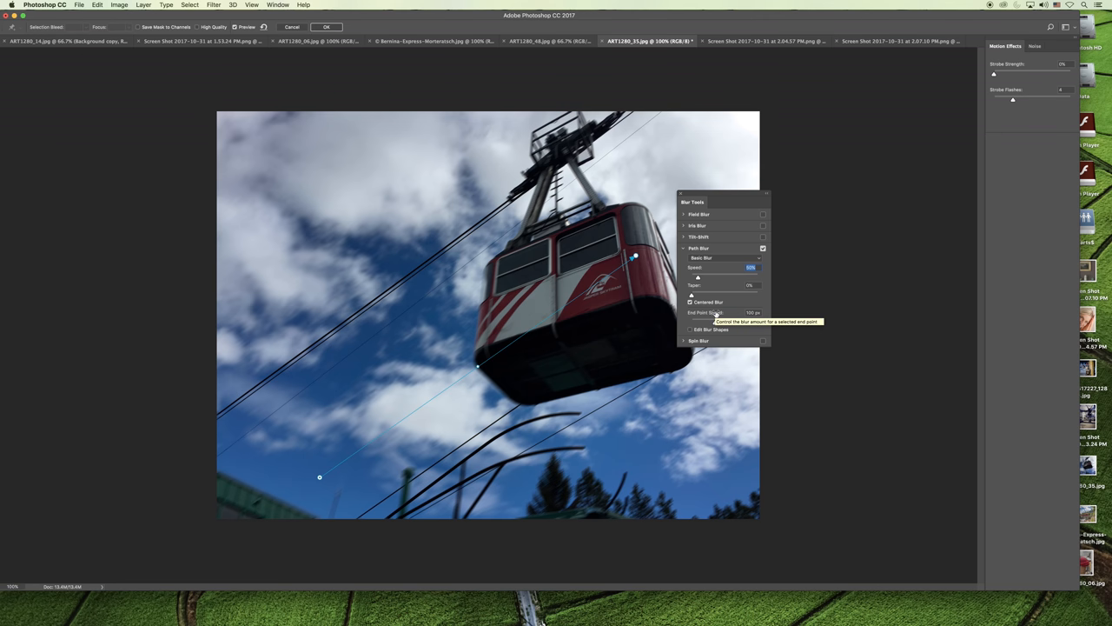